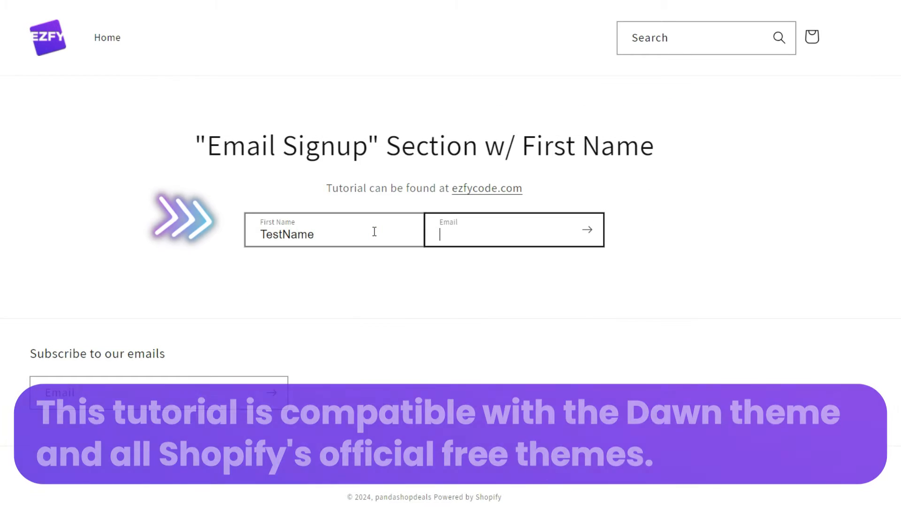
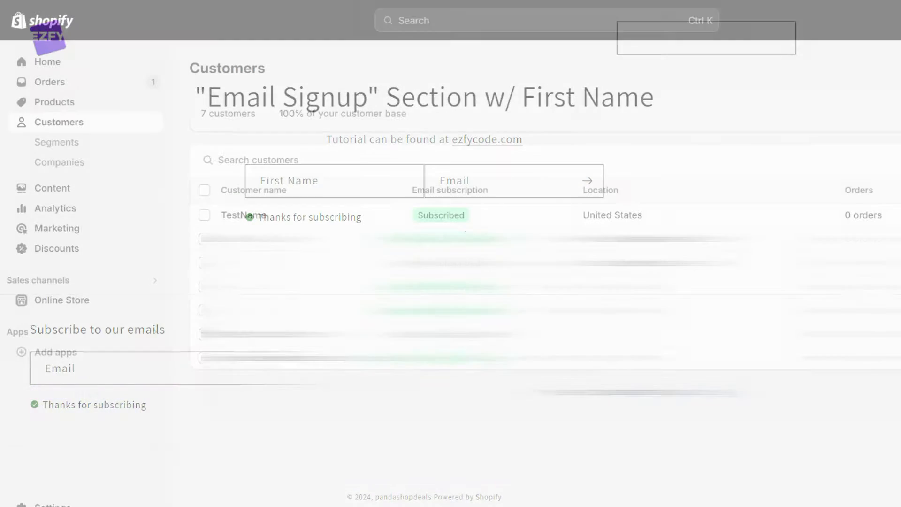
# Go to the Themes page and show the actions menu for 'Updated copy of Dawn'.
pyautogui.click(61, 300)
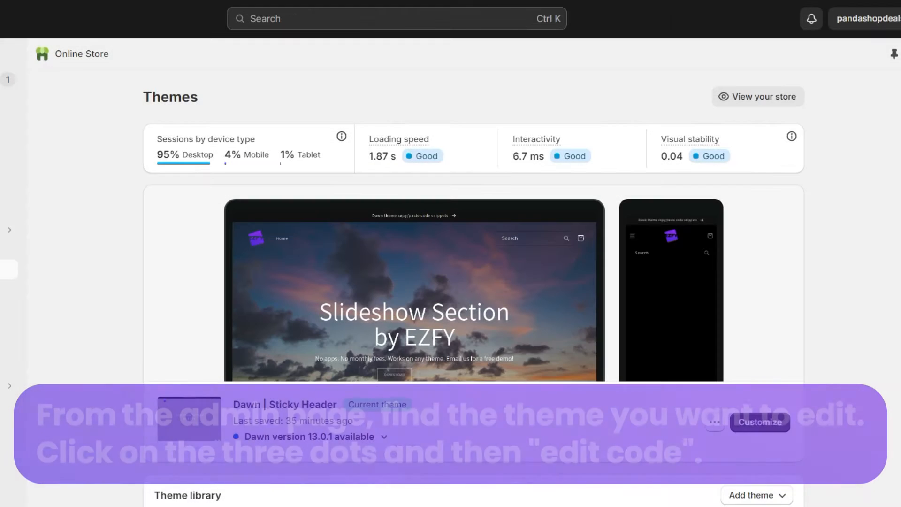
pyautogui.scroll(-3)
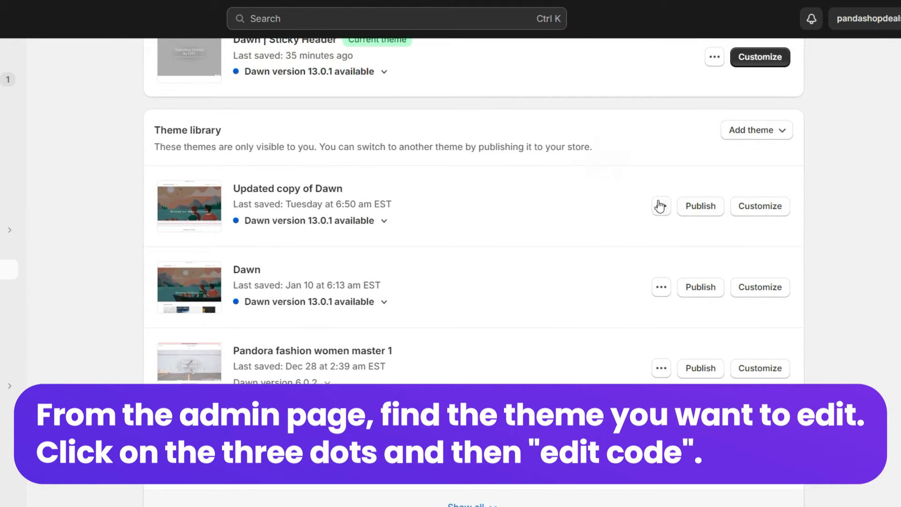
pyautogui.click(660, 206)
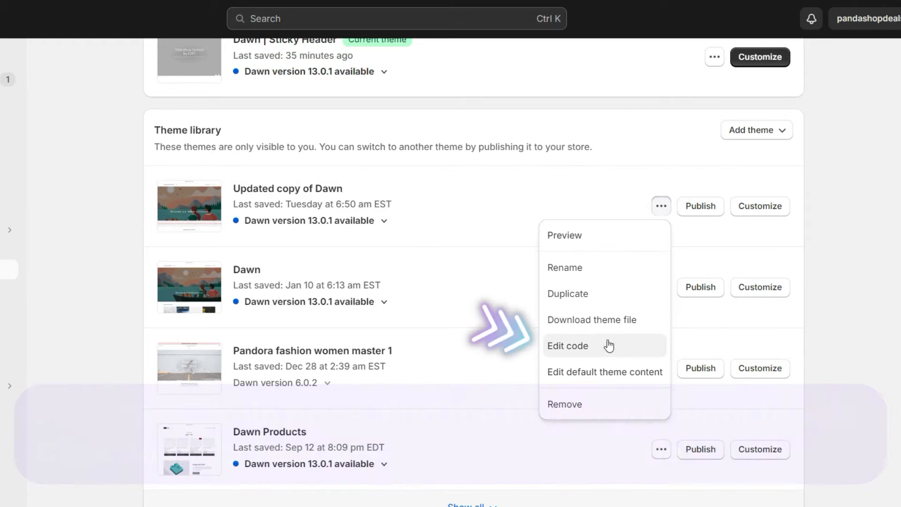
# Open the theme code editor and load the newsletter.liquid section file.
pyautogui.click(568, 346)
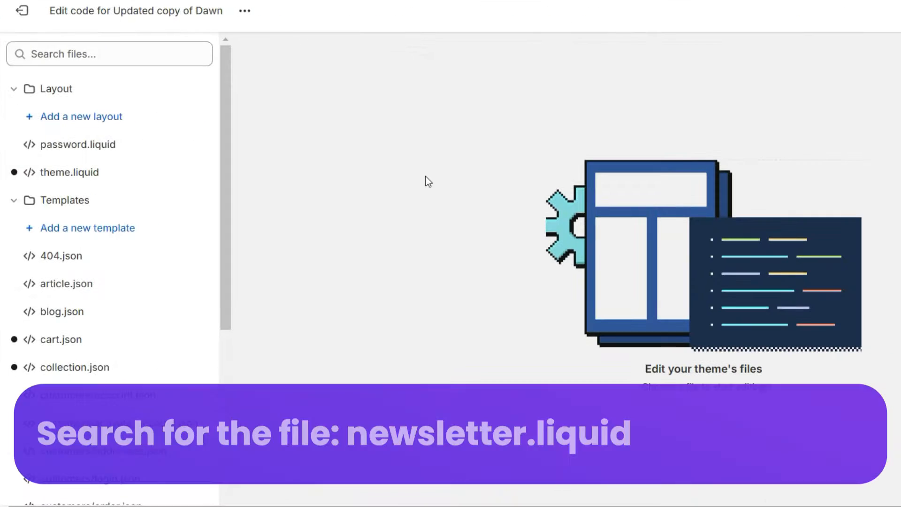
pyautogui.write('newsletter.liquid')
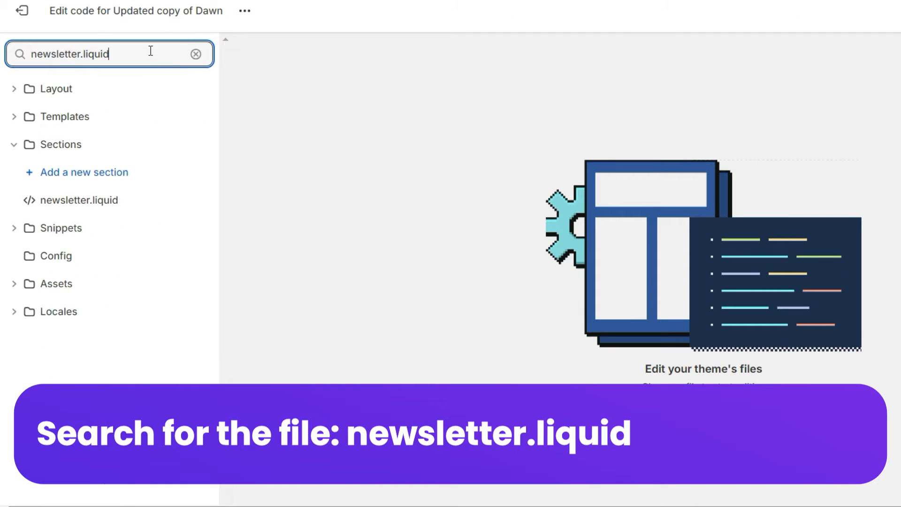
pyautogui.click(79, 200)
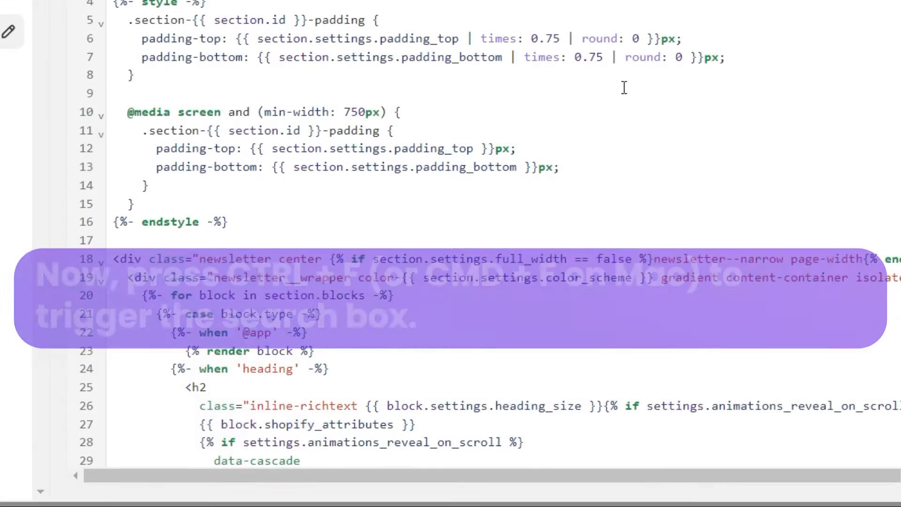
# Find class="field" inside newsletter.liquid.
pyautogui.press('ctrl+f')
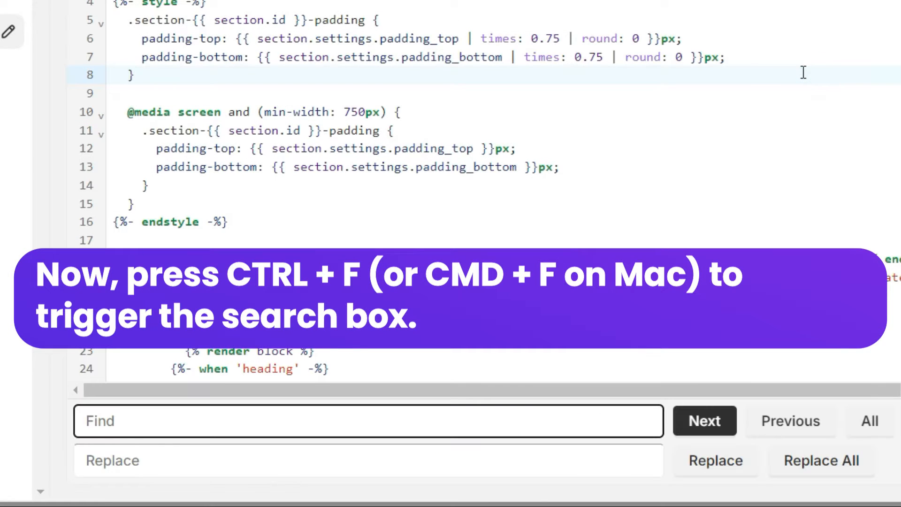
pyautogui.write('class="')
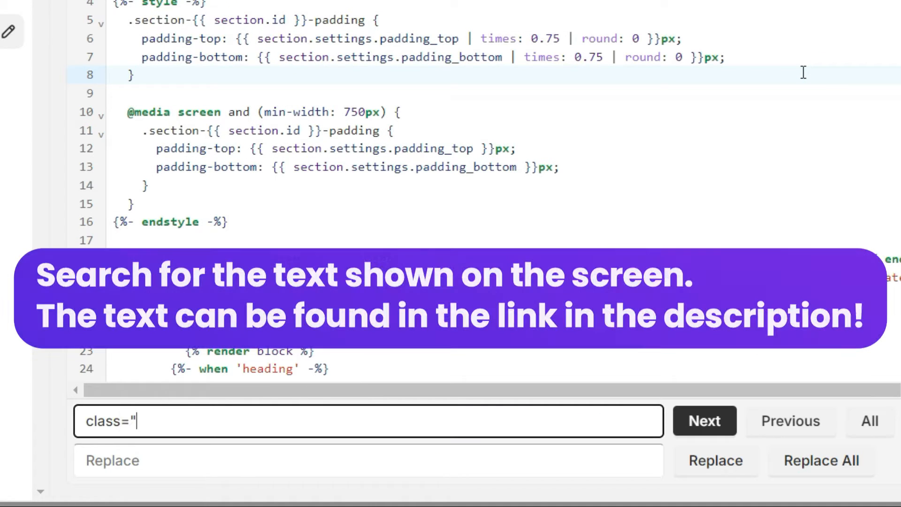
pyautogui.write('field')
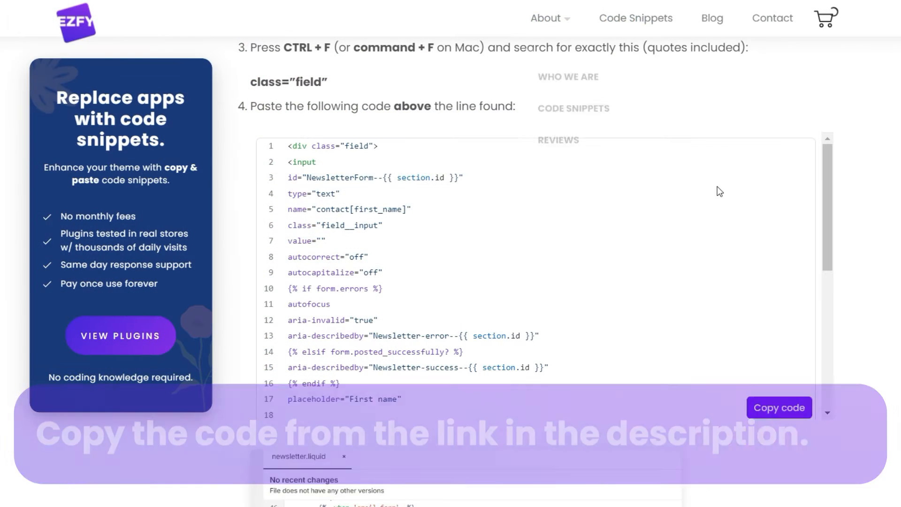
# Copy the step 4 First Name field snippet from the ezfycode tutorial.
pyautogui.click(779, 408)
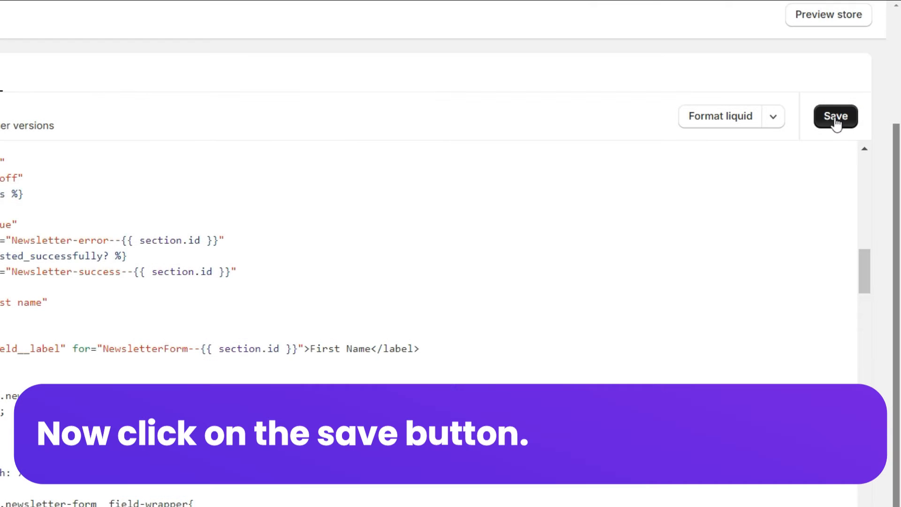
# Save newsletter.liquid, then add an 'email' signup section to the home template in Customize theme.
pyautogui.click(835, 116)
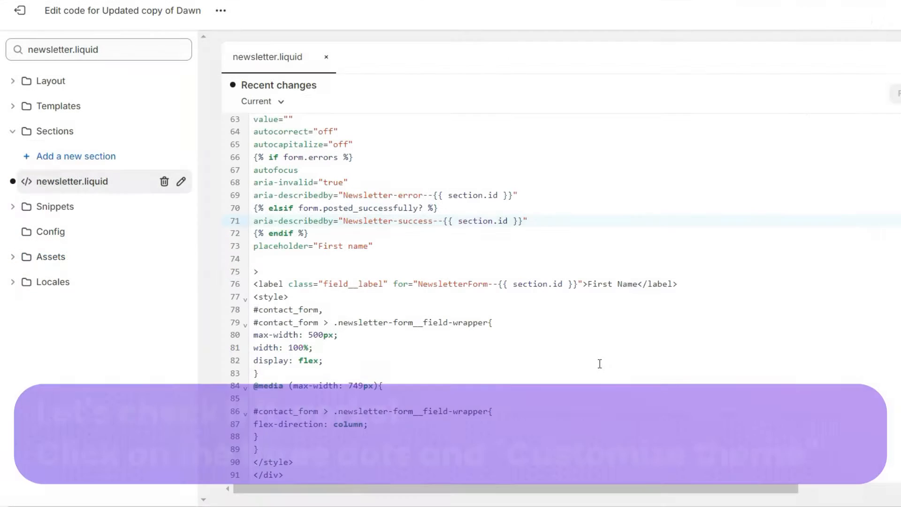
pyautogui.click(221, 10)
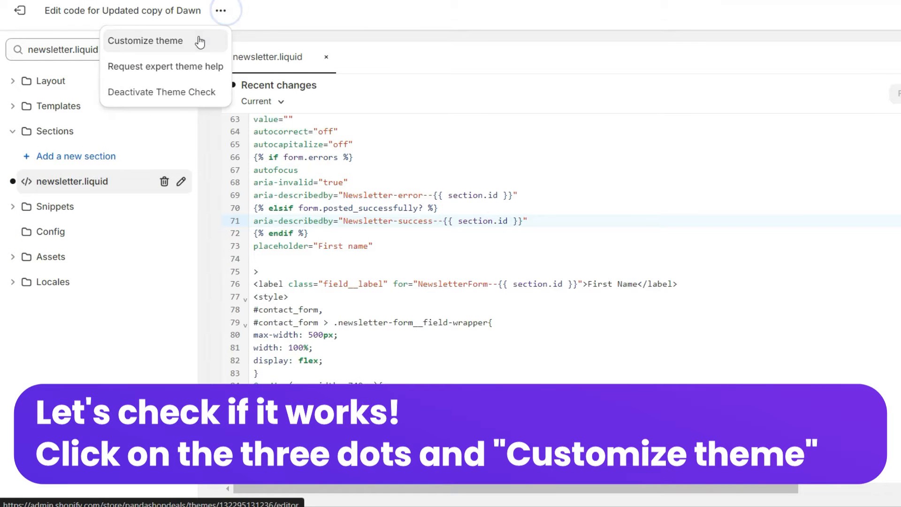
pyautogui.click(145, 41)
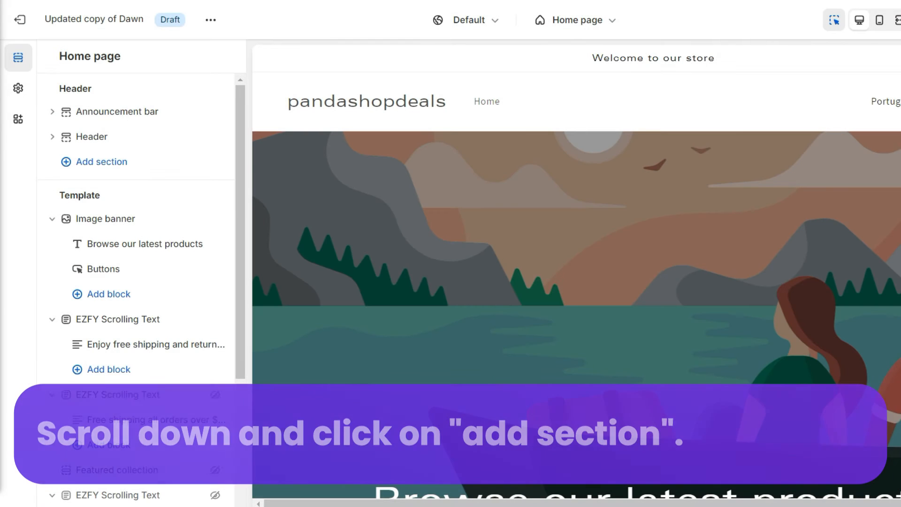
pyautogui.scroll(-3)
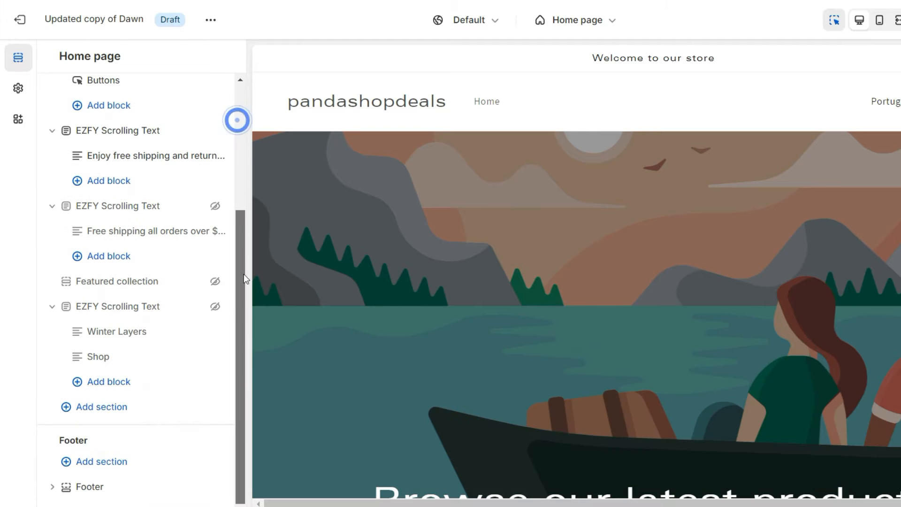
pyautogui.click(101, 406)
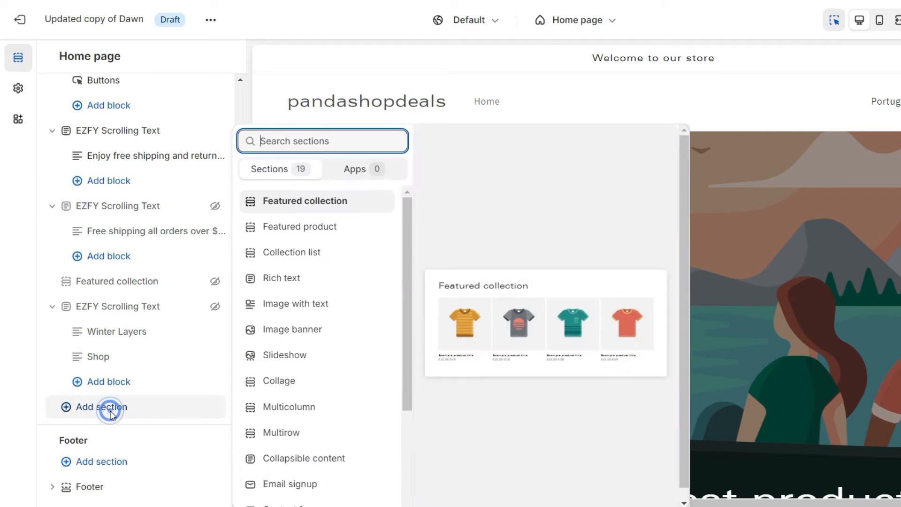
pyautogui.write('email')
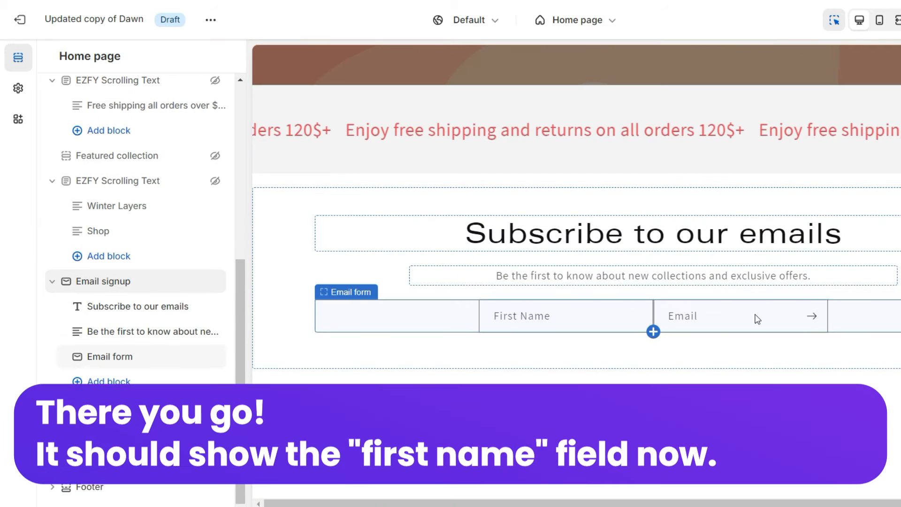
pyautogui.scroll(-3)
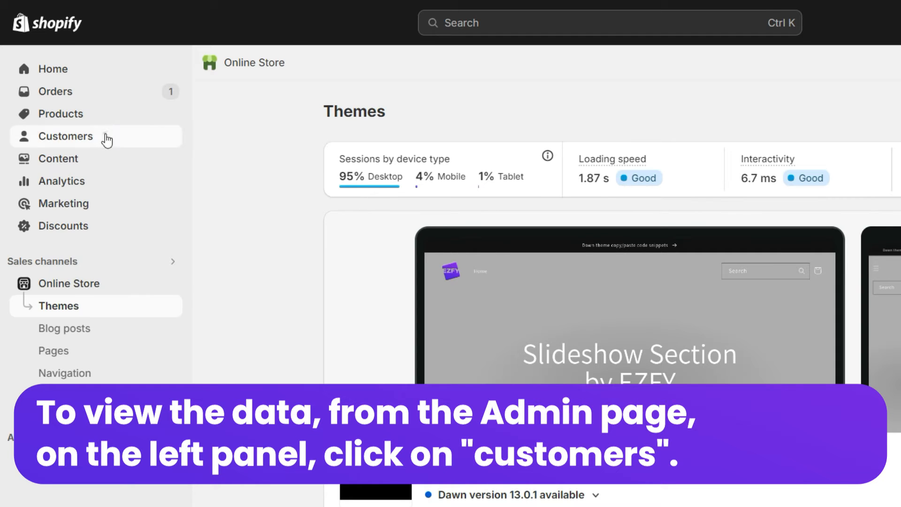
# View the Customers list, then open footer.liquid in the code editor.
pyautogui.click(72, 136)
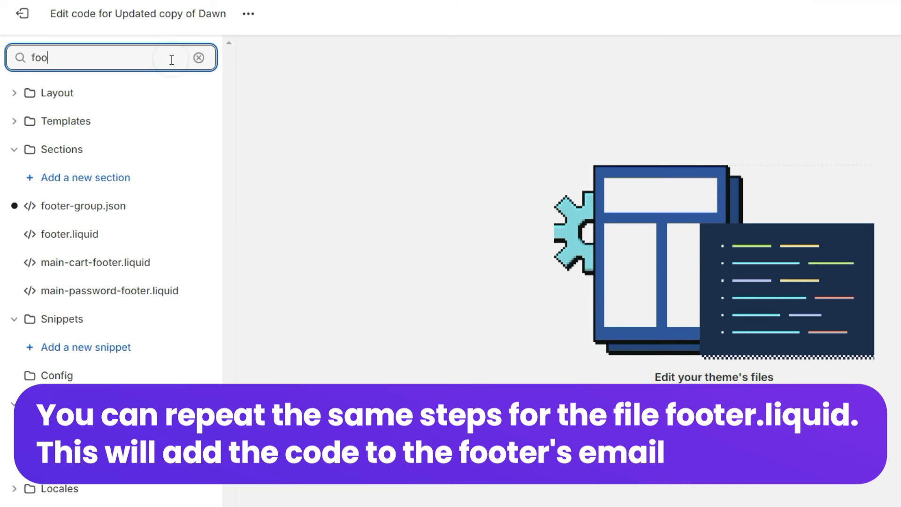
pyautogui.click(71, 234)
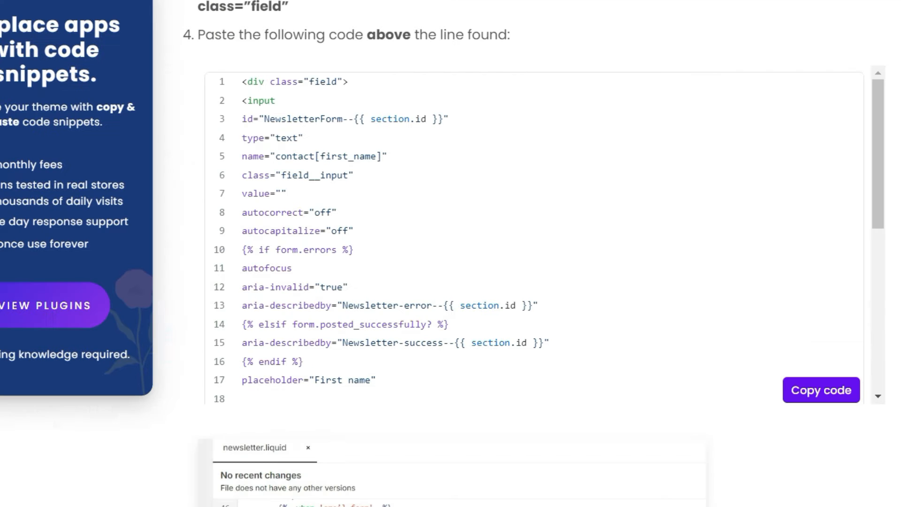
pyautogui.scroll(-3)
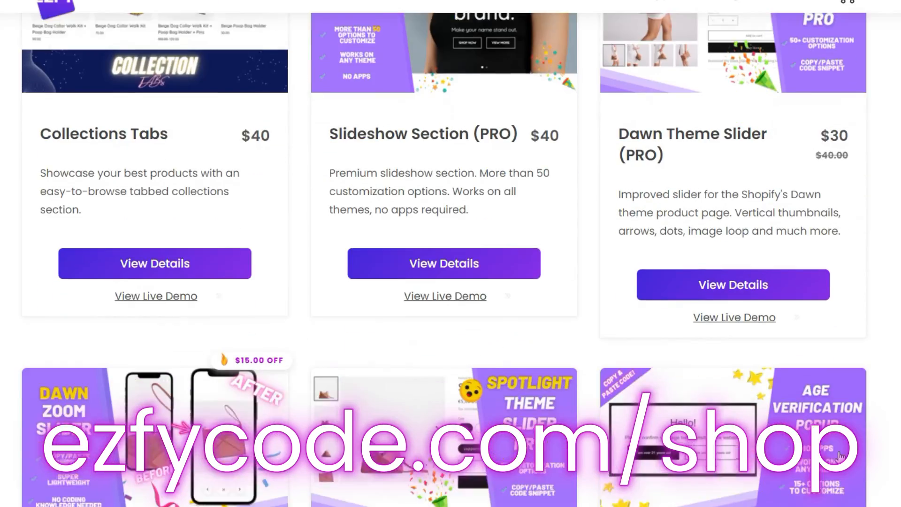
# Scroll the ezfycode shop down to products like Anti Theft and Text Scroller.
pyautogui.scroll(-3)
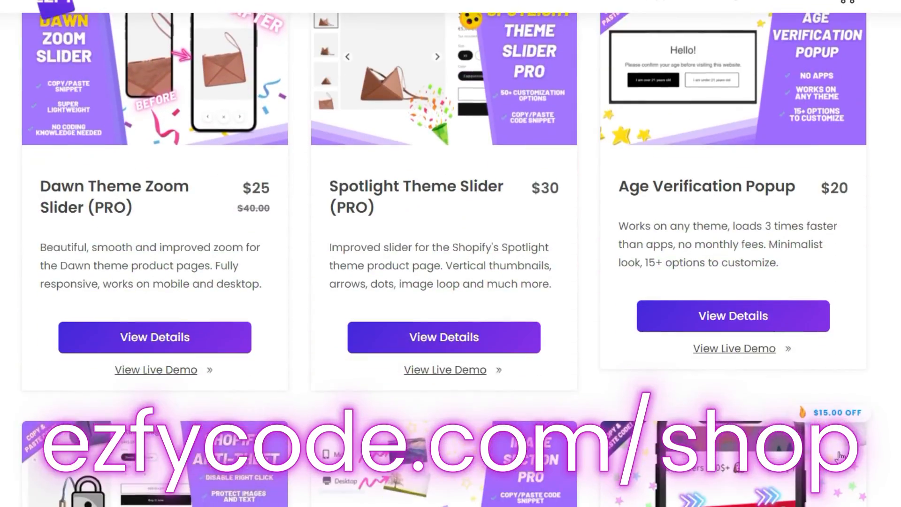
pyautogui.scroll(-3)
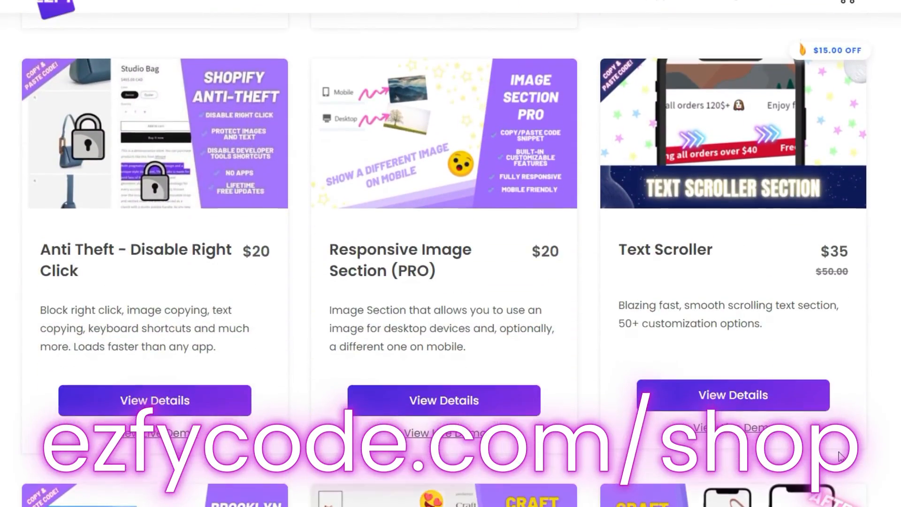